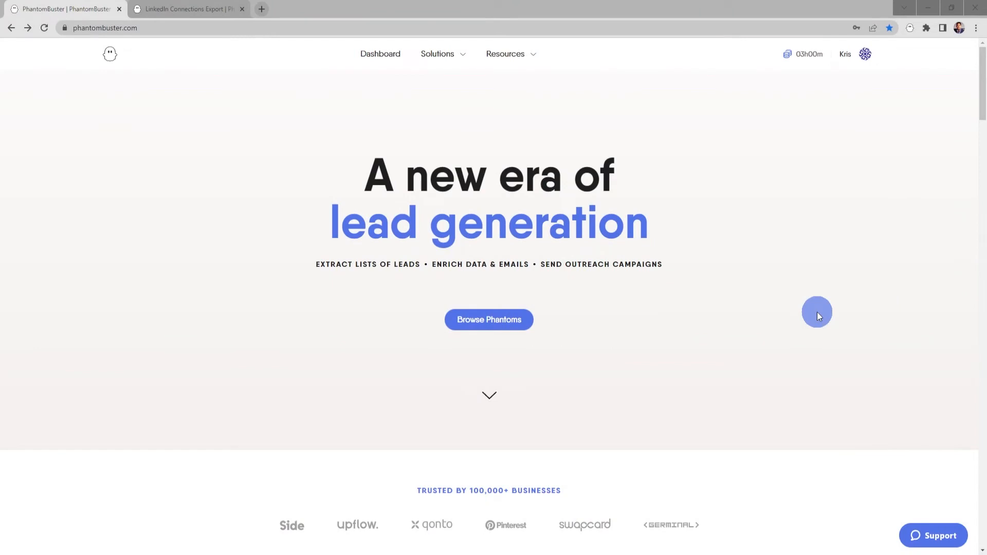
pyautogui.moveTo(619, 327)
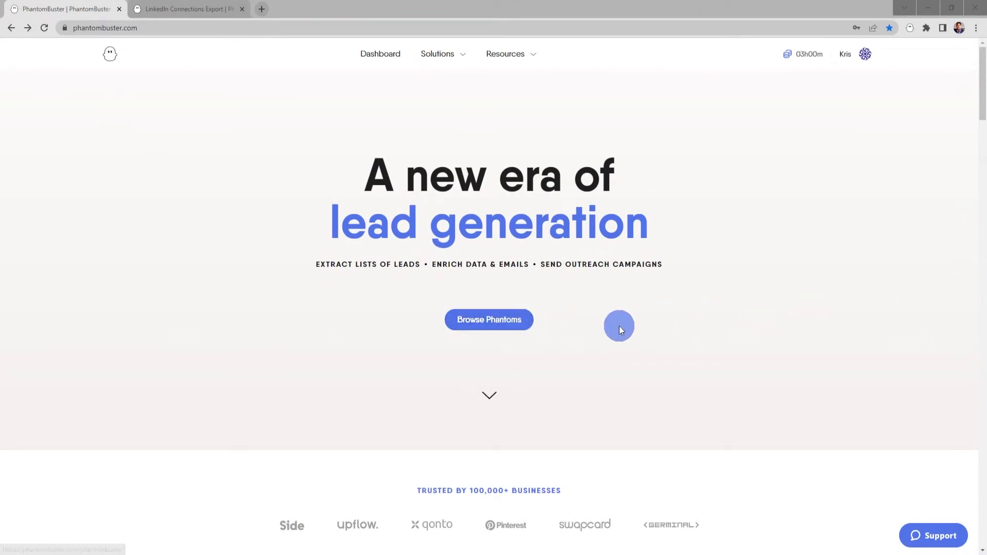
pyautogui.moveTo(527, 326)
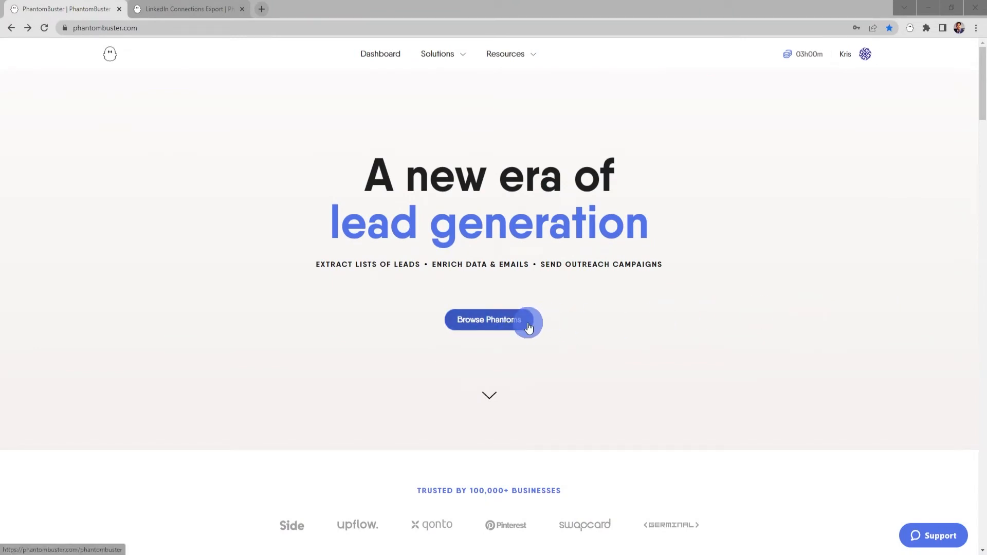
# Browse the phantom catalogue and review the LinkedIn Connections Export overview.
pyautogui.click(487, 319)
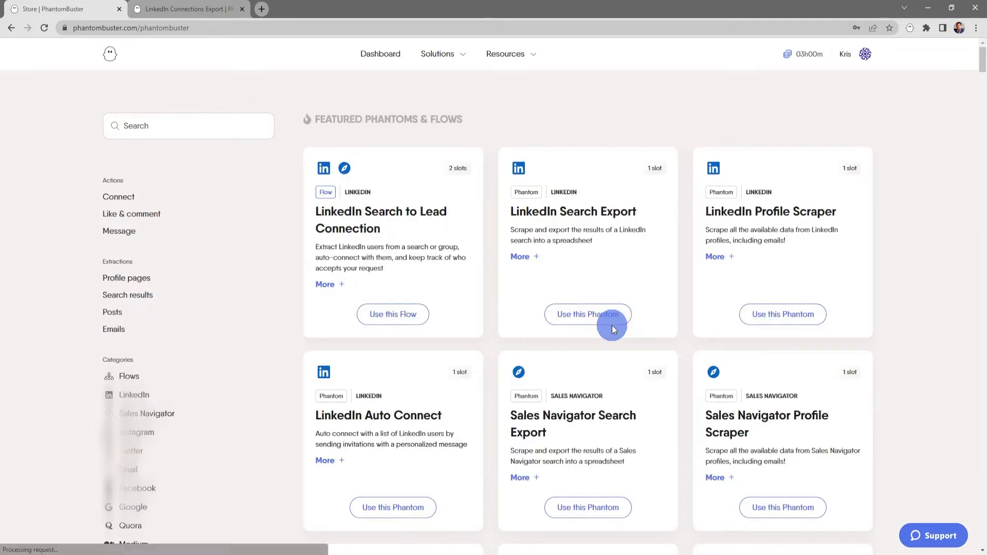
pyautogui.scroll(-3)
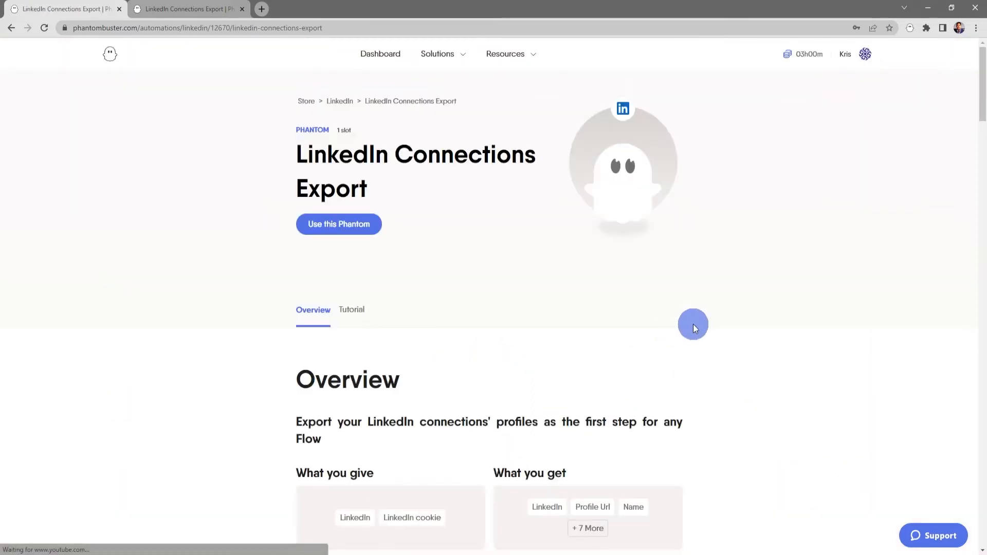
pyautogui.scroll(-3)
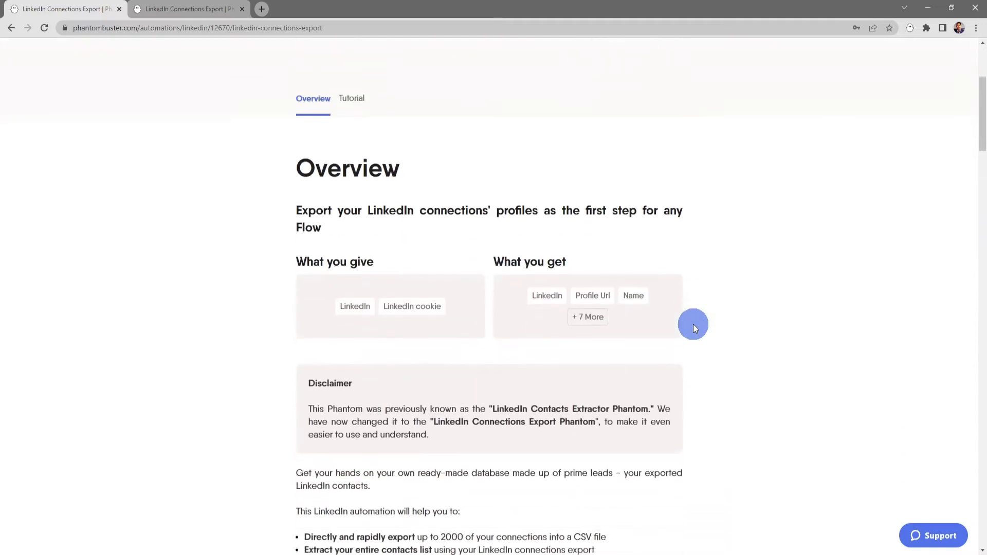
pyautogui.scroll(-3)
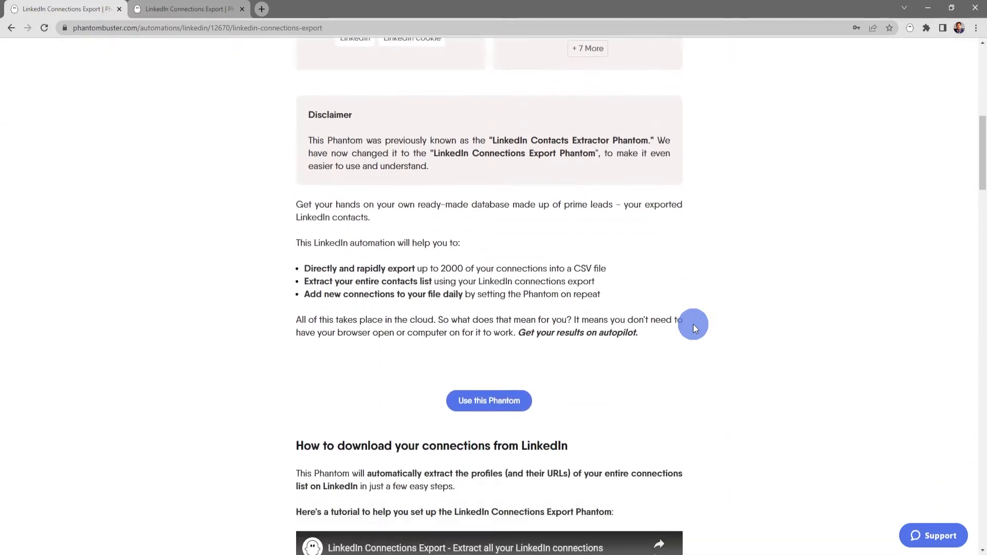
pyautogui.scroll(3)
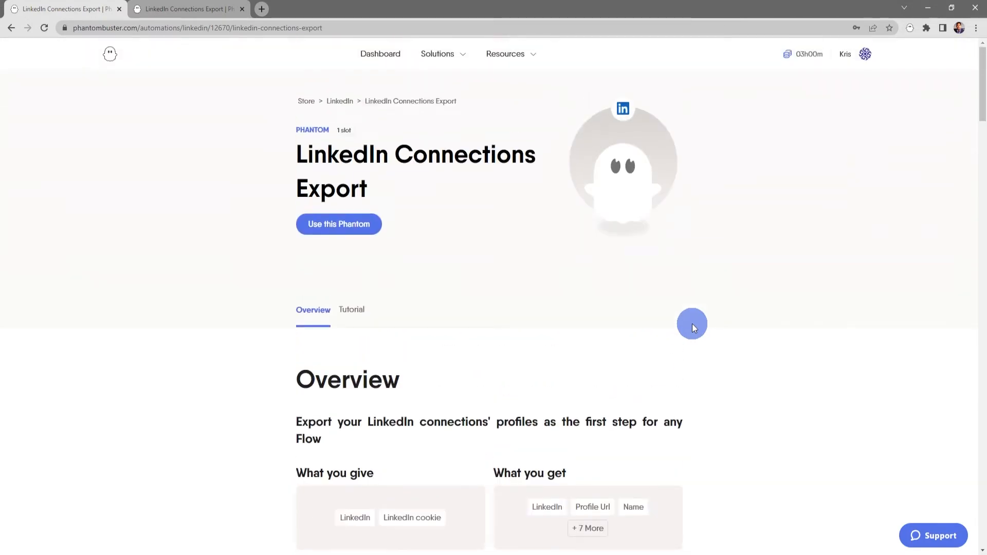
# Show the phantom's setup tutorial and skim through it.
pyautogui.click(352, 309)
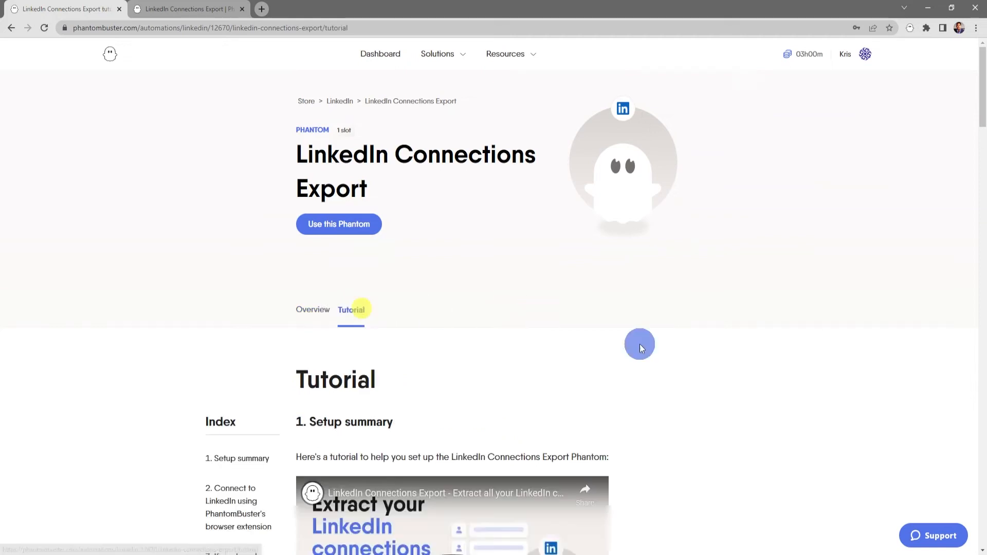
pyautogui.moveTo(699, 350)
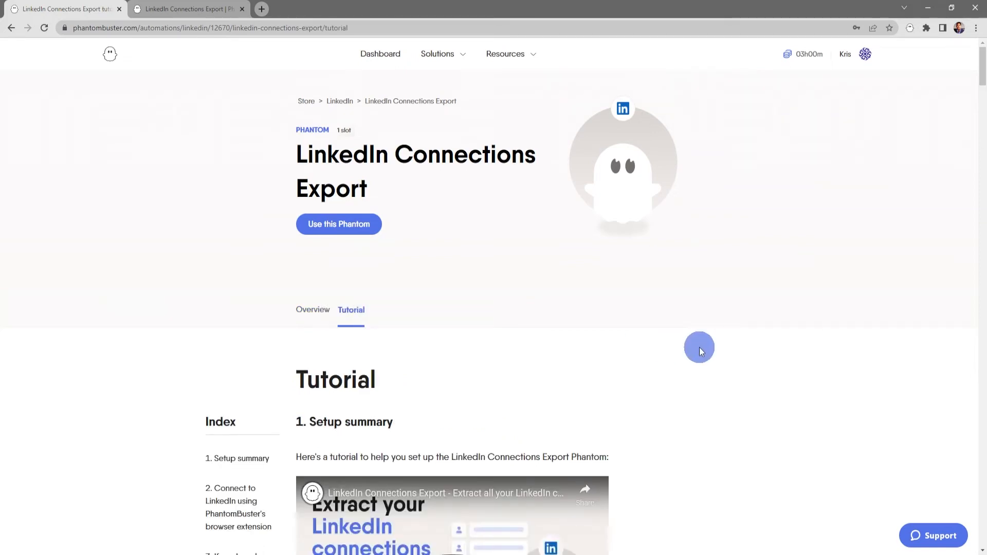
pyautogui.scroll(-3)
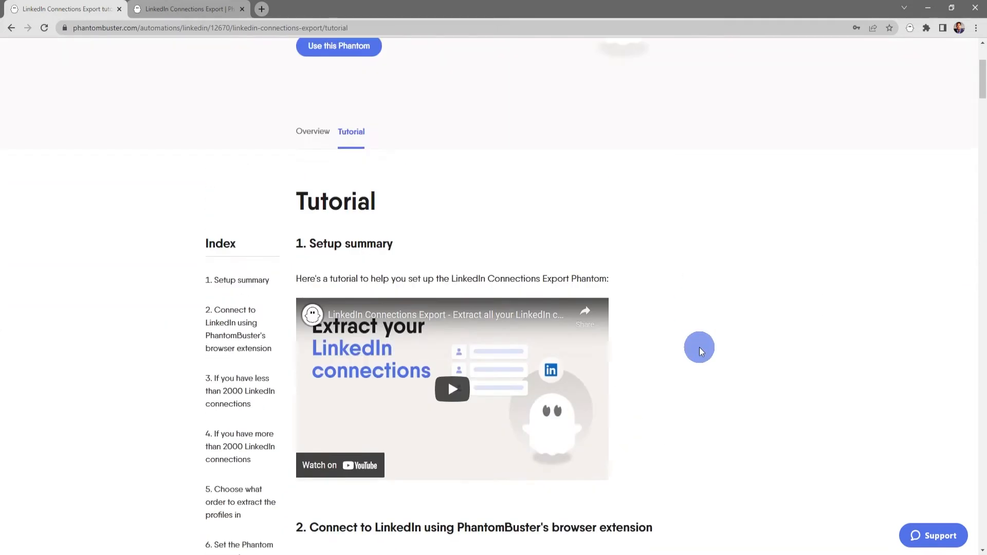
pyautogui.scroll(3)
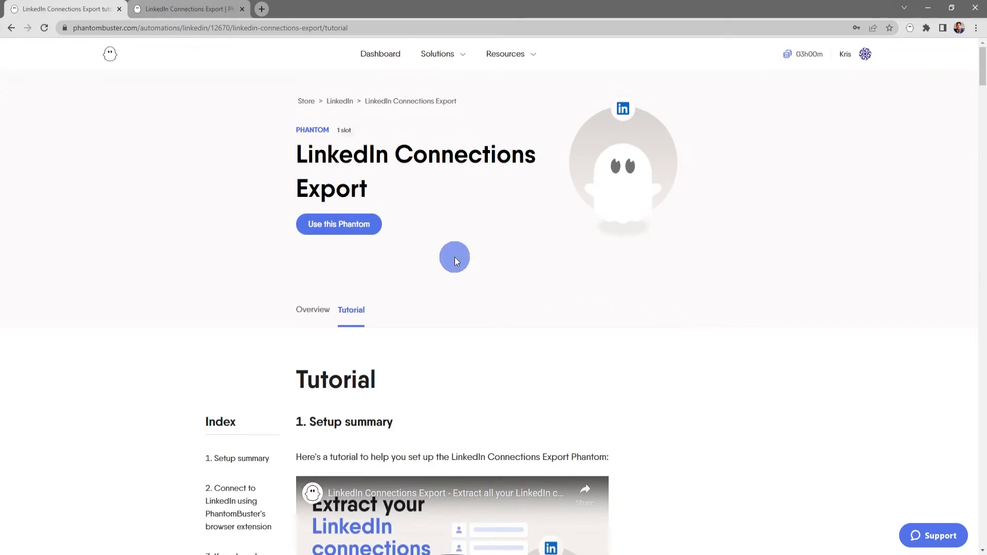
# Begin setup, connect LinkedIn via the auto-filled session cookie, and continue to Behavior.
pyautogui.click(339, 224)
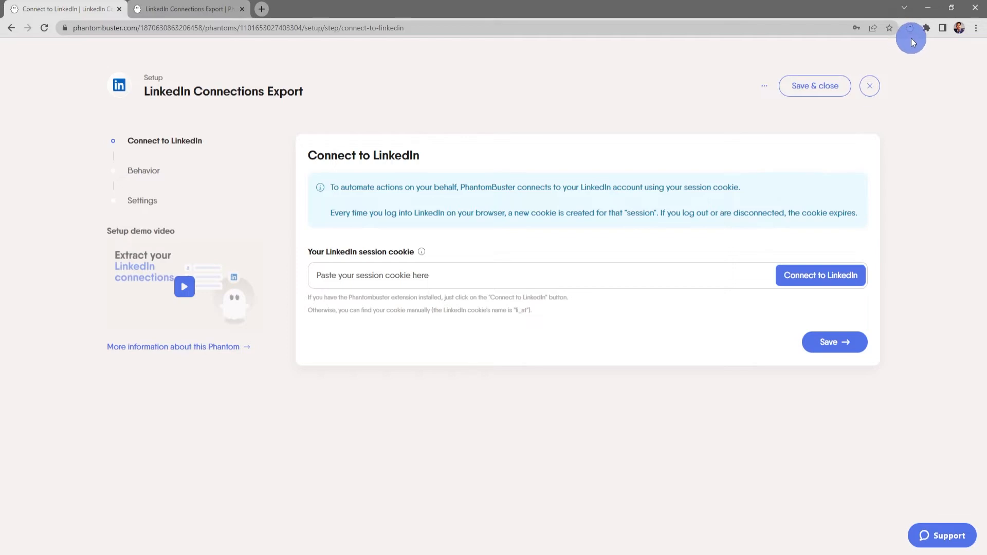
pyautogui.moveTo(898, 203)
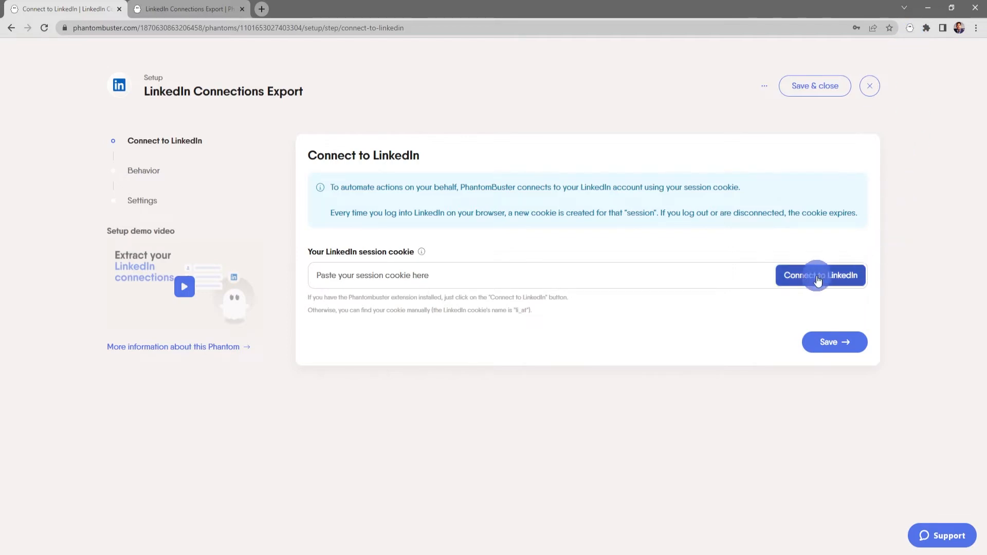
pyautogui.click(819, 275)
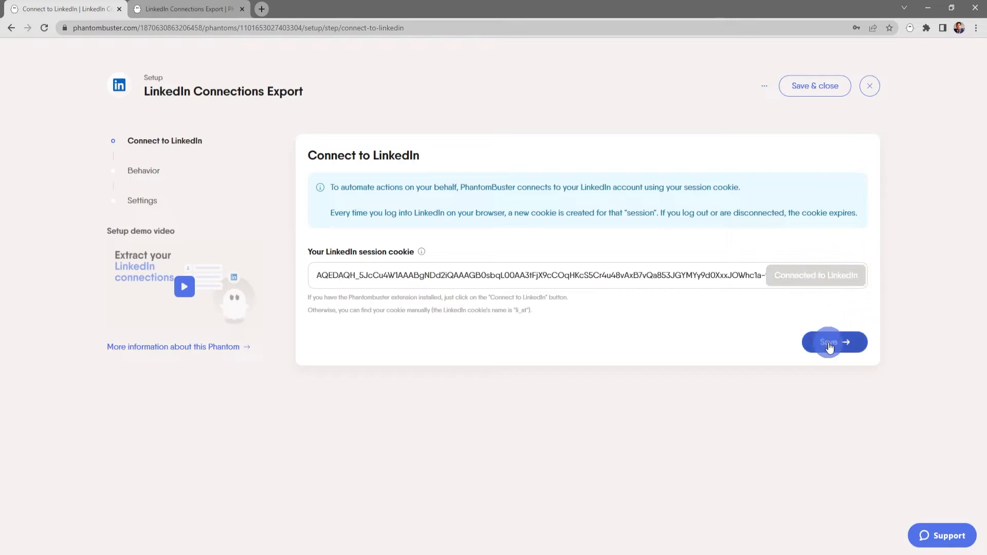
pyautogui.click(828, 341)
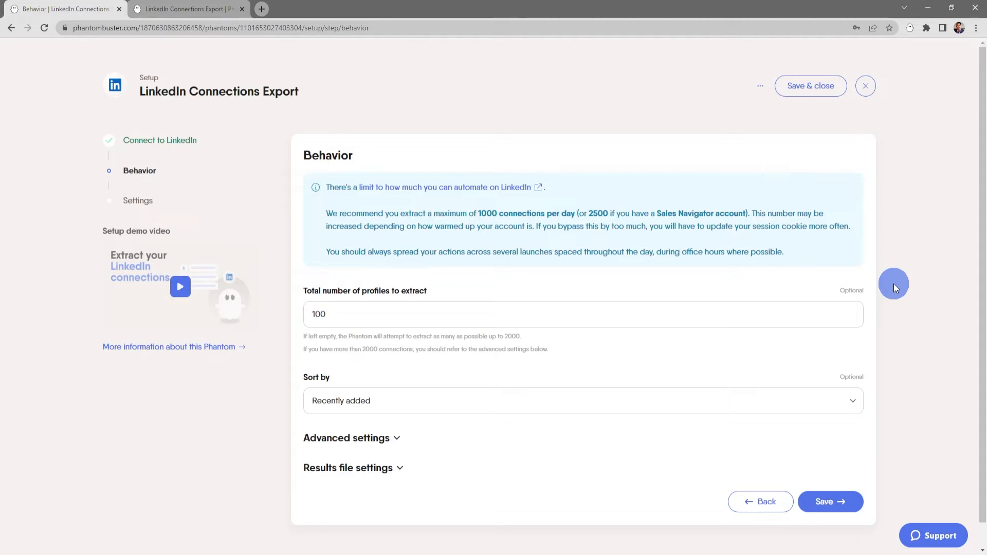
# Set 100 profiles sorted by Recently added and review the advanced extraction settings.
pyautogui.click(516, 315)
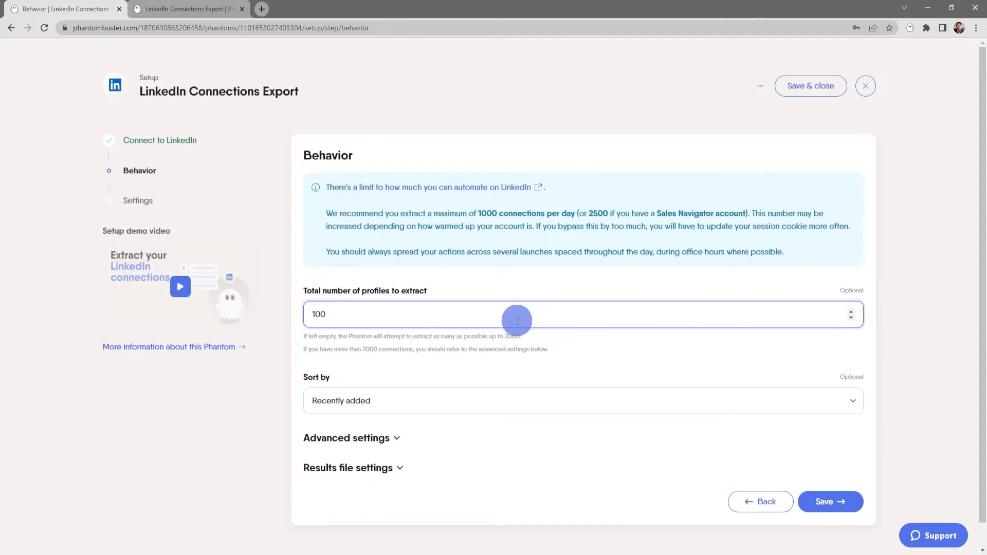
pyautogui.moveTo(580, 352)
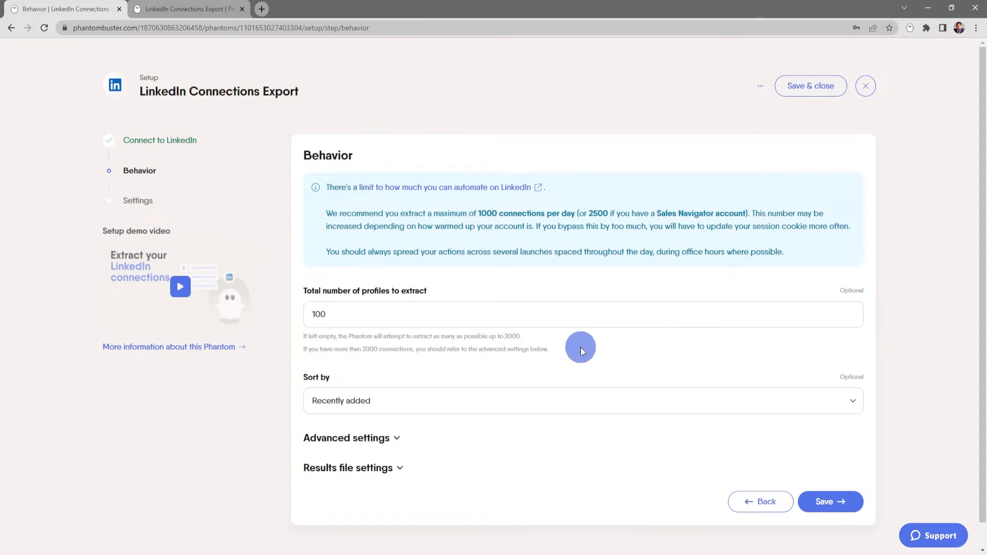
pyautogui.moveTo(613, 349)
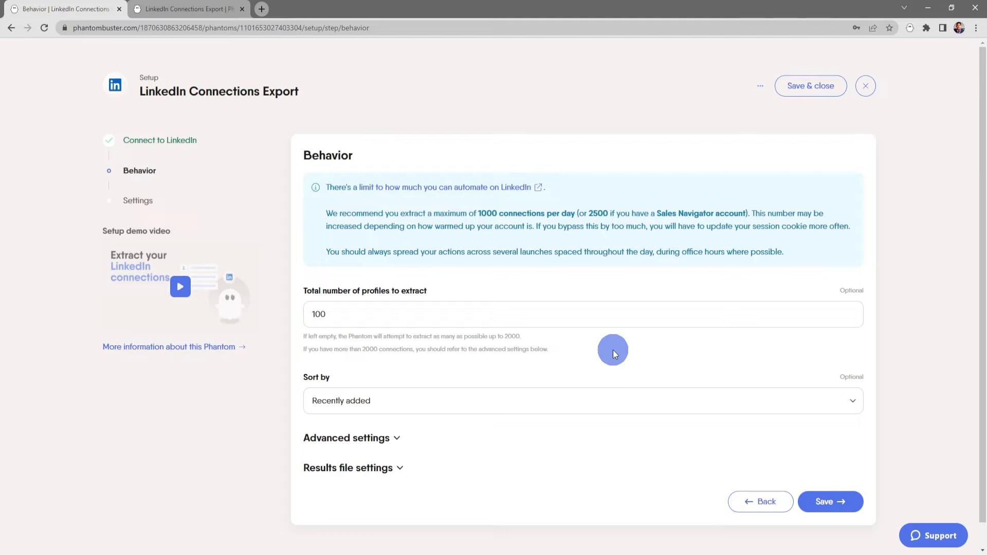
pyautogui.moveTo(639, 349)
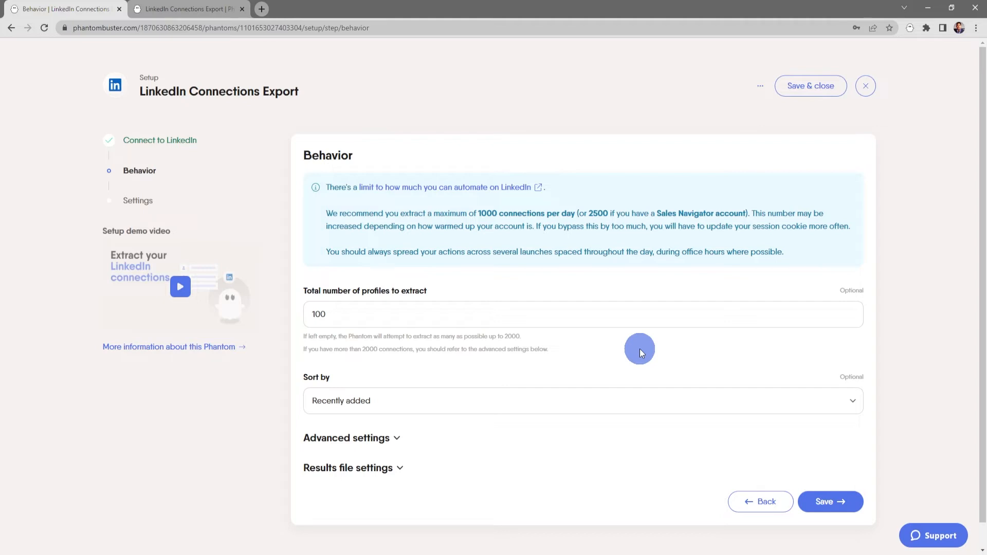
pyautogui.moveTo(777, 371)
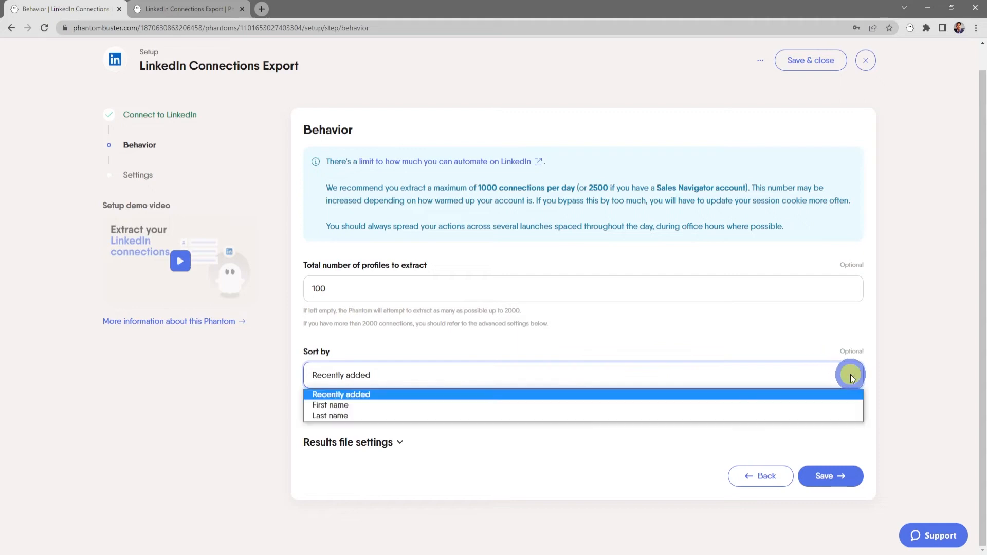
pyautogui.moveTo(812, 330)
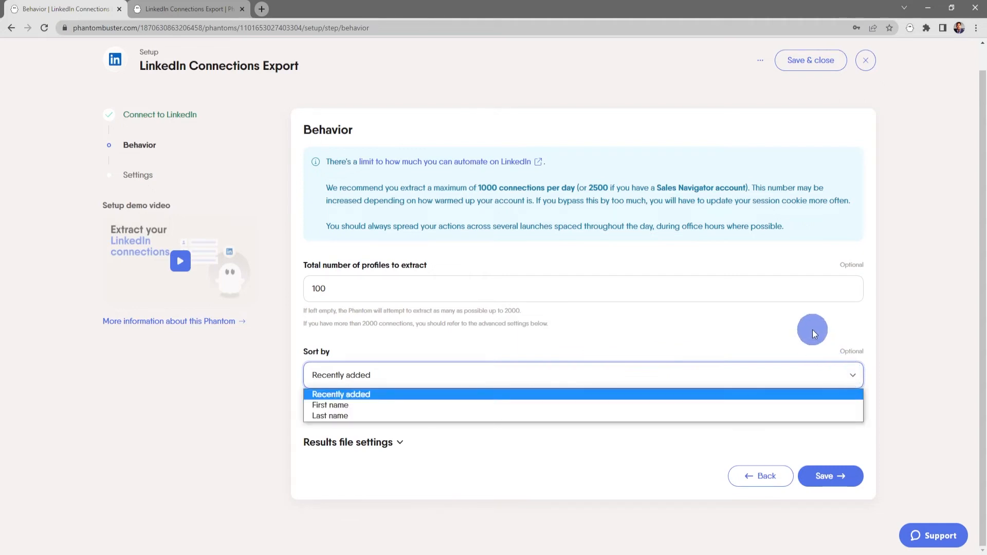
pyautogui.click(341, 394)
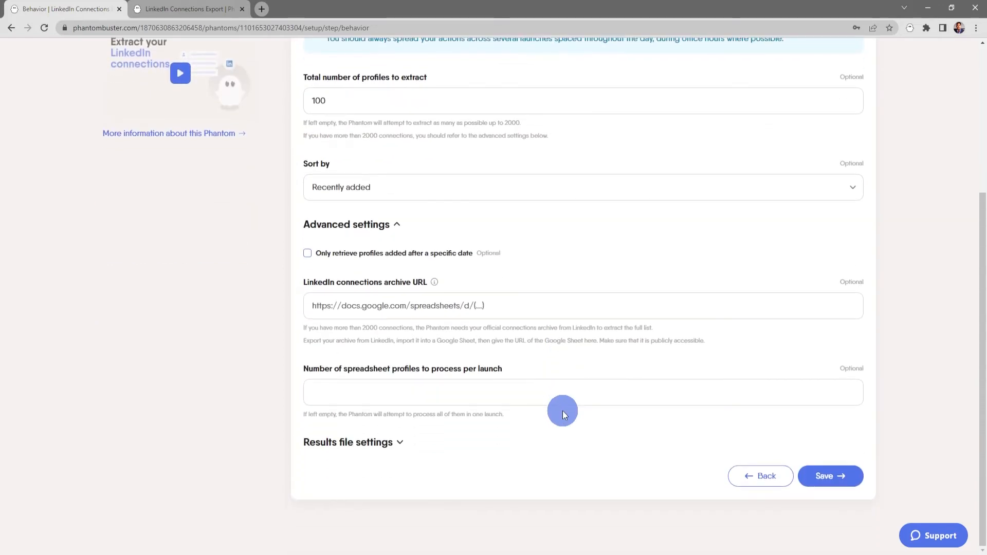
pyautogui.moveTo(517, 257)
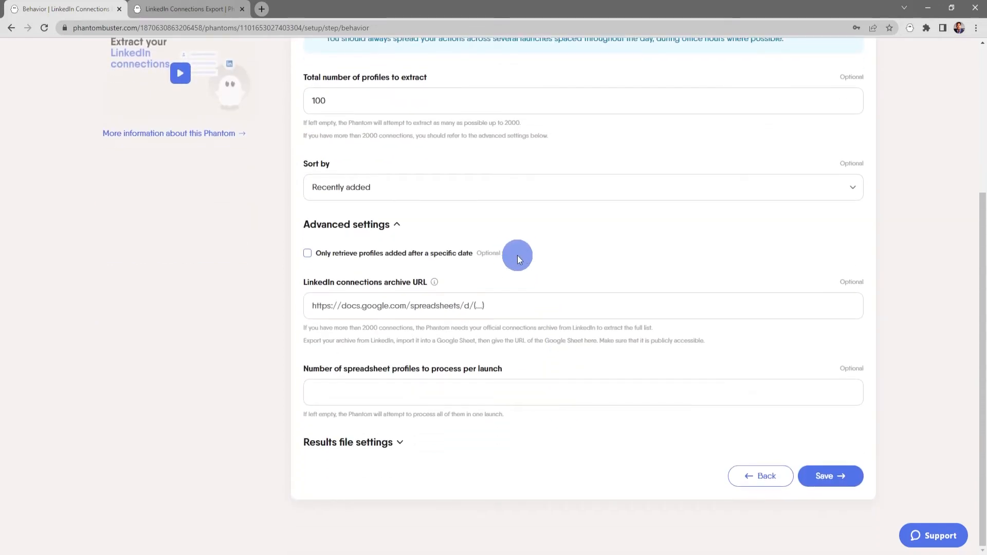
pyautogui.moveTo(563, 264)
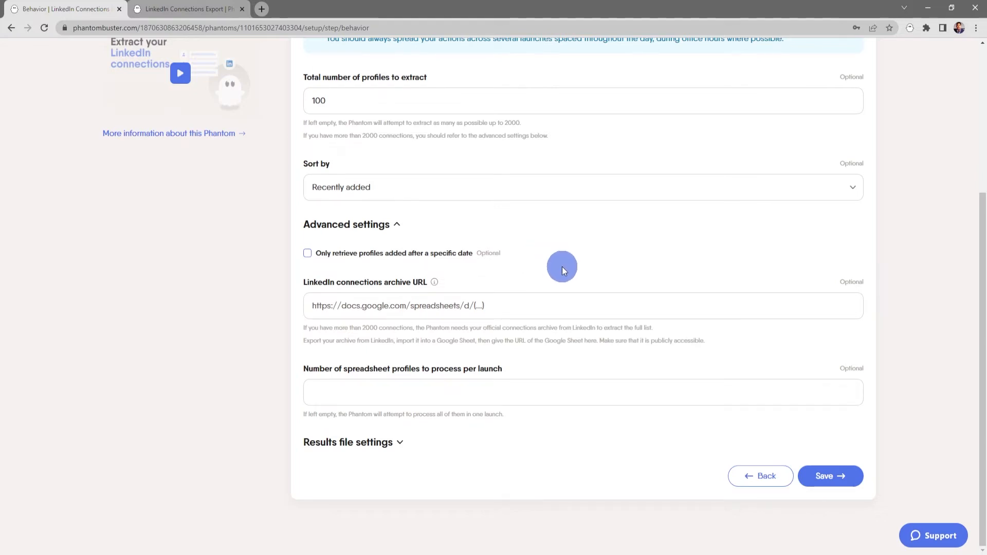
pyautogui.moveTo(557, 278)
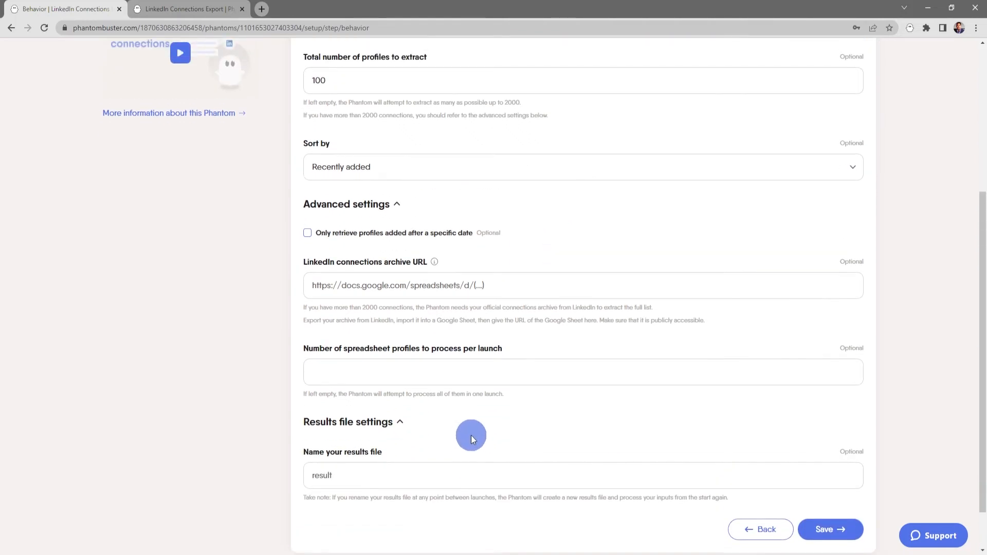
pyautogui.moveTo(400, 421)
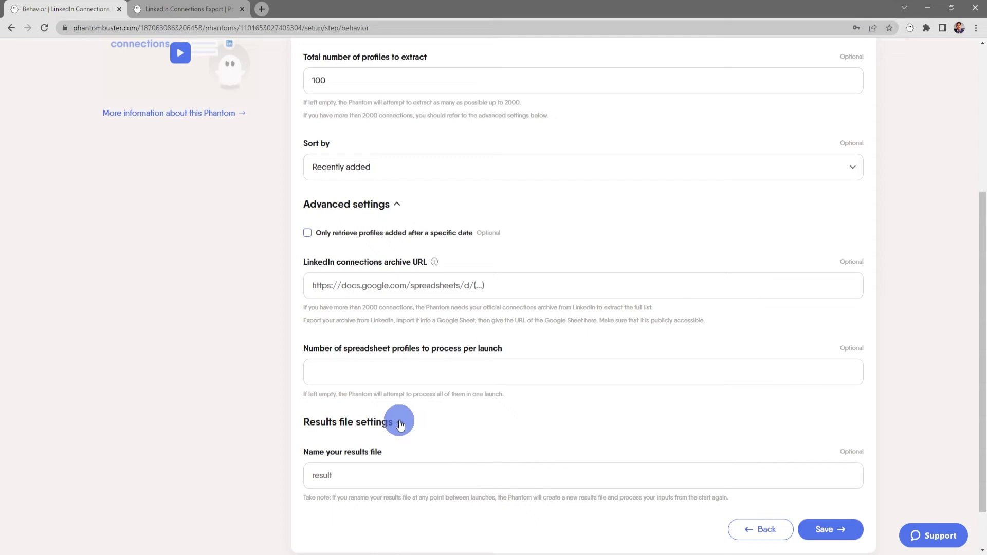
pyautogui.scroll(3)
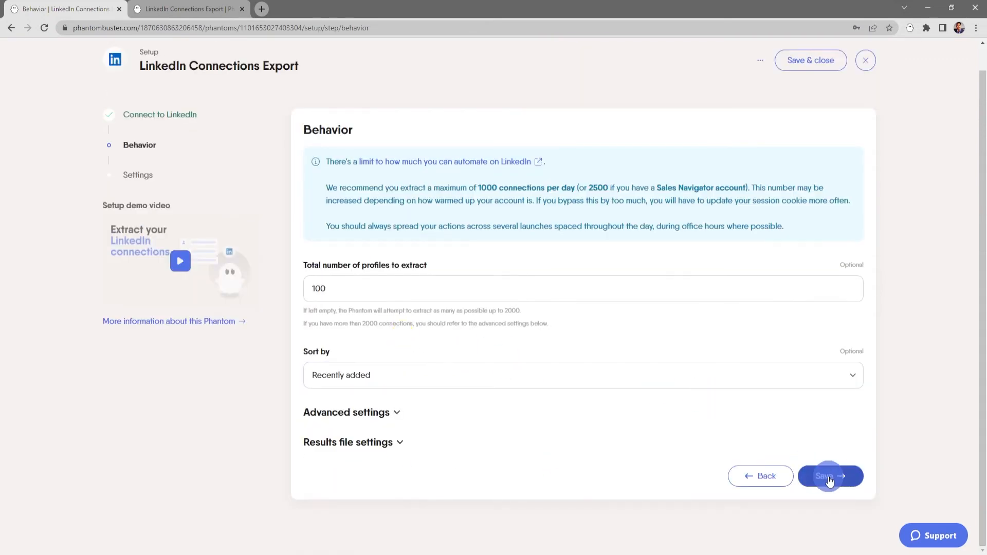
# Reach Settings, try the Repeatedly schedule and its frequencies, then revert to Manually.
pyautogui.click(830, 476)
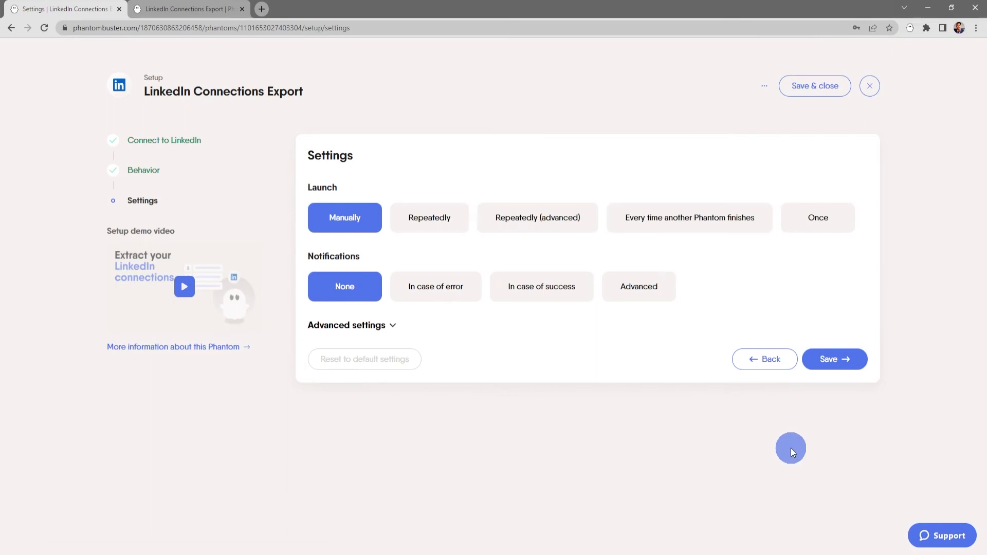
pyautogui.moveTo(567, 319)
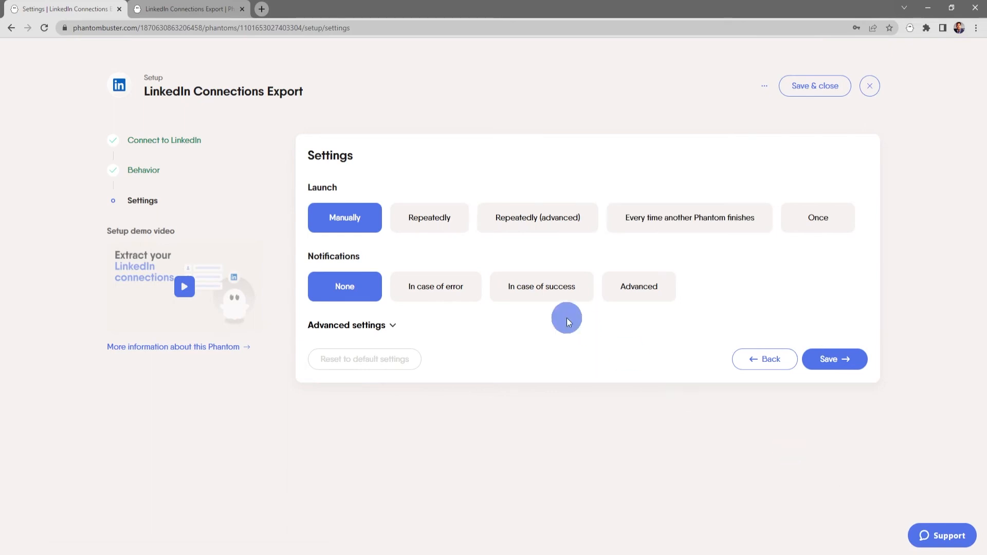
pyautogui.click(429, 217)
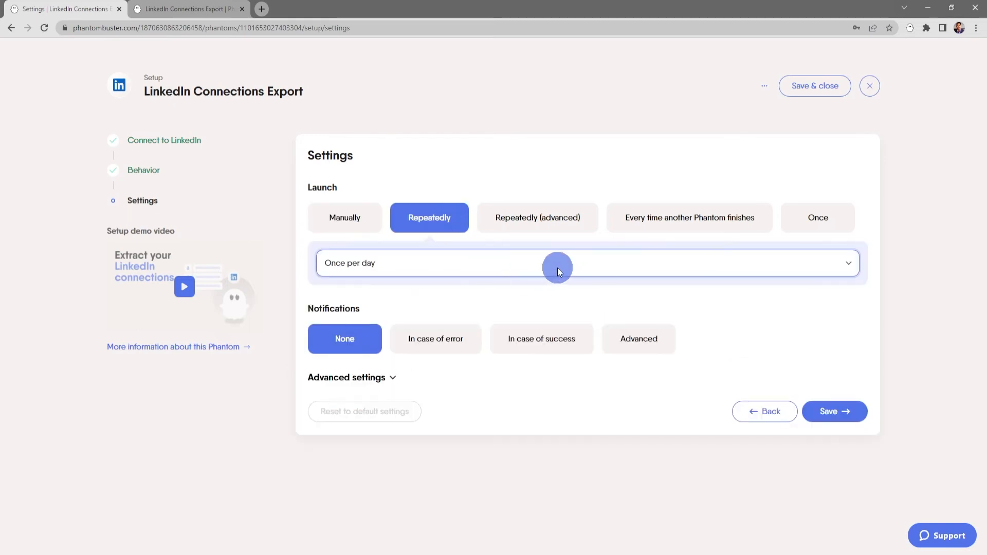
pyautogui.click(556, 263)
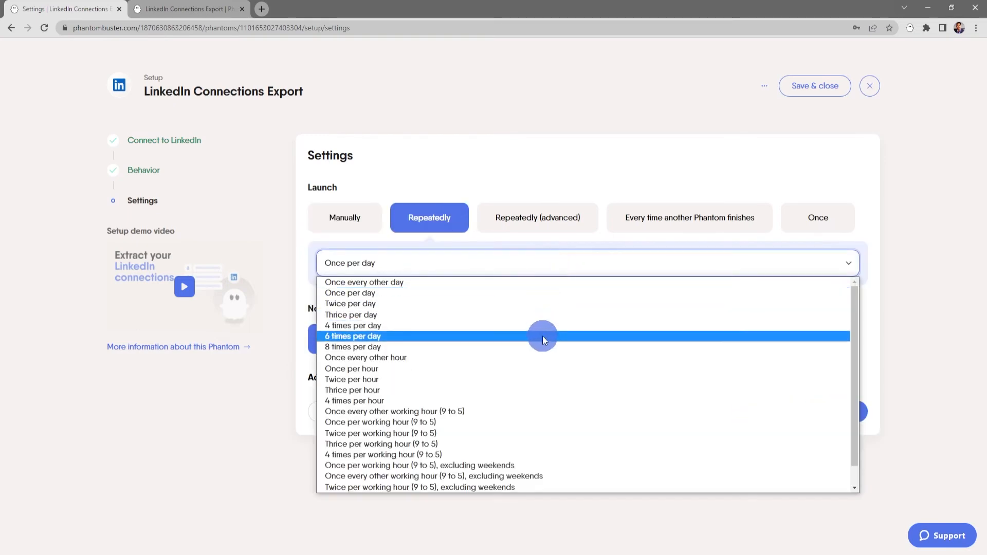
pyautogui.moveTo(548, 411)
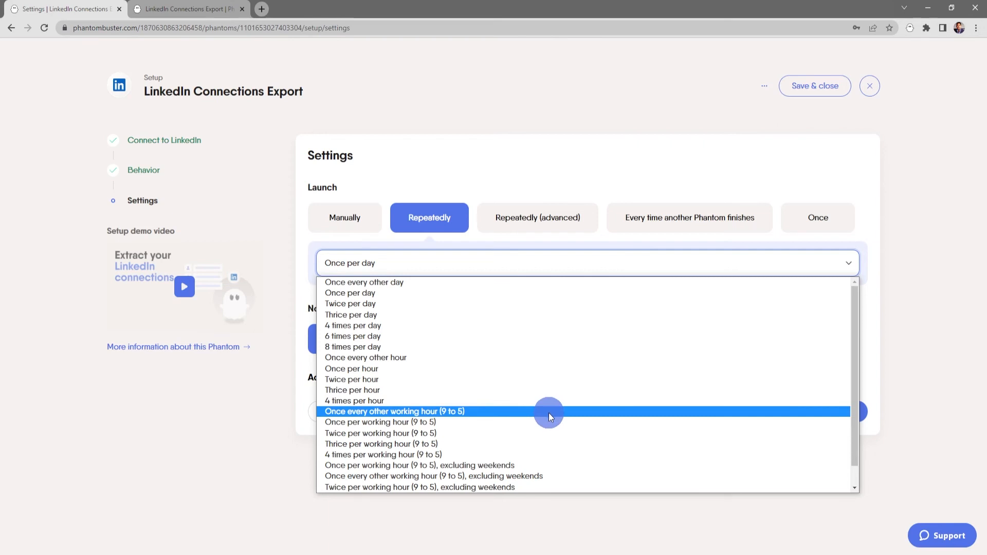
pyautogui.moveTo(548, 433)
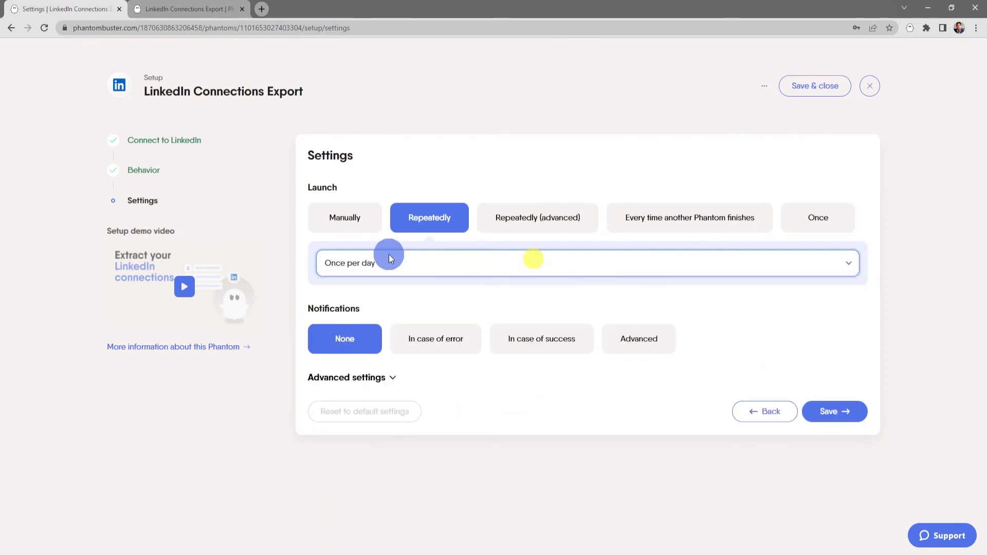
pyautogui.click(344, 217)
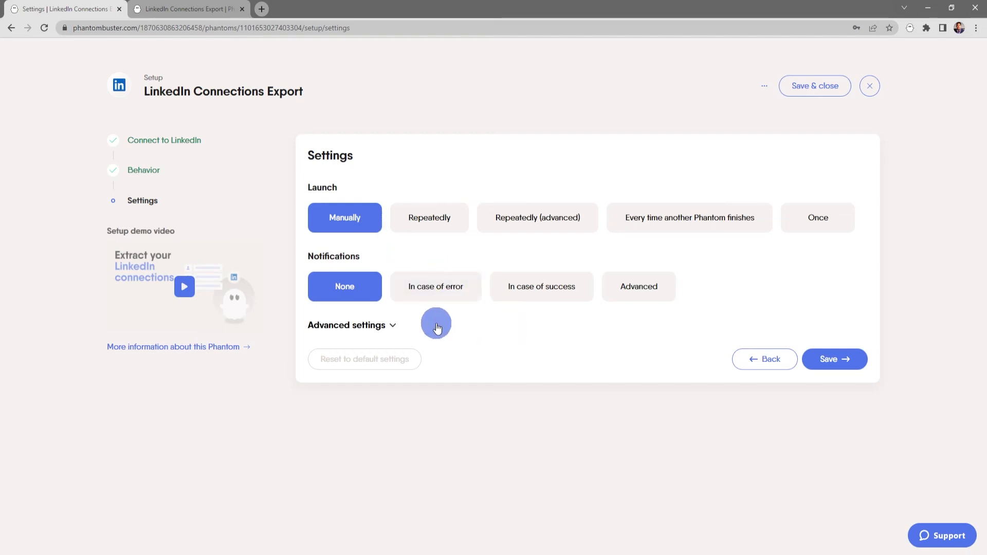
pyautogui.moveTo(498, 310)
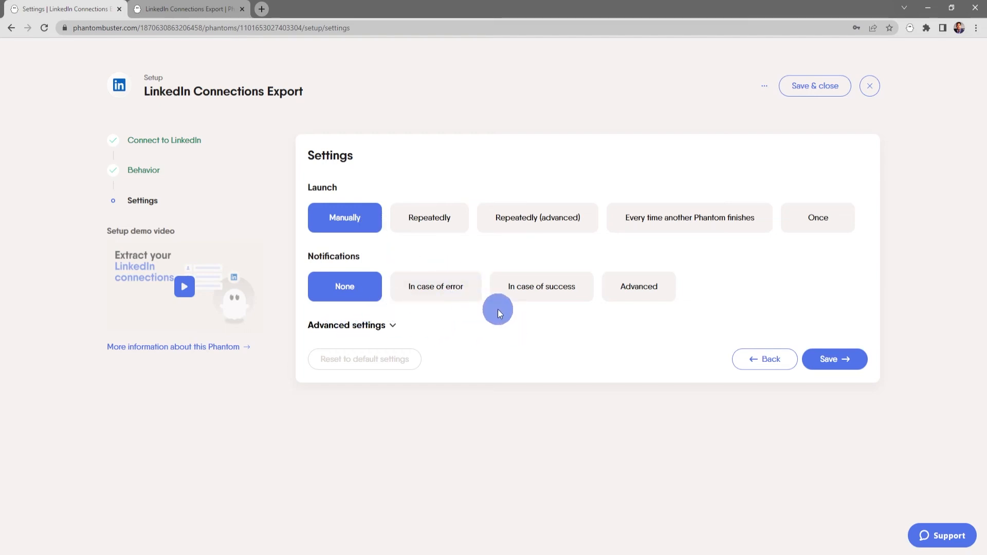
# Review the advanced limits unchanged and save the launch settings with no notifications.
pyautogui.click(347, 325)
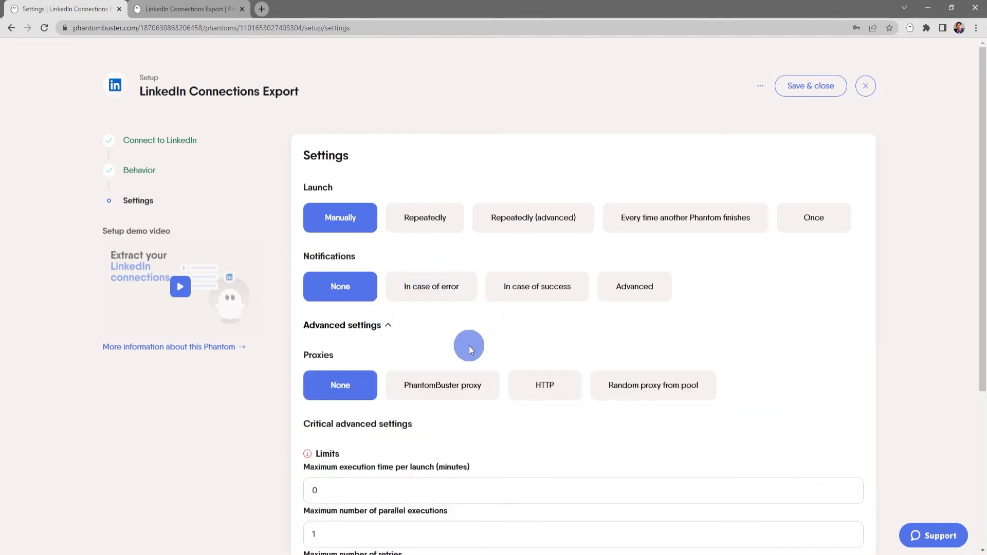
pyautogui.scroll(-3)
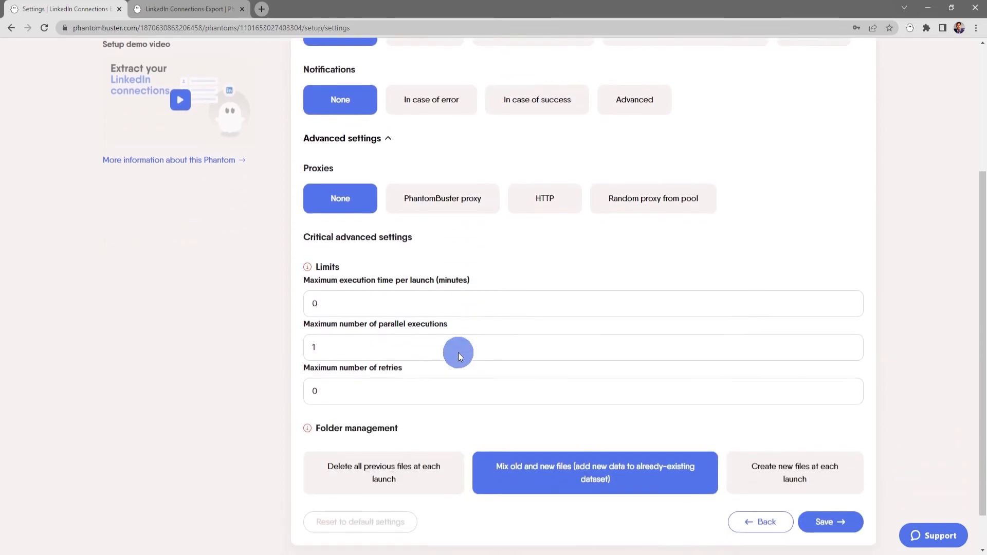
pyautogui.scroll(3)
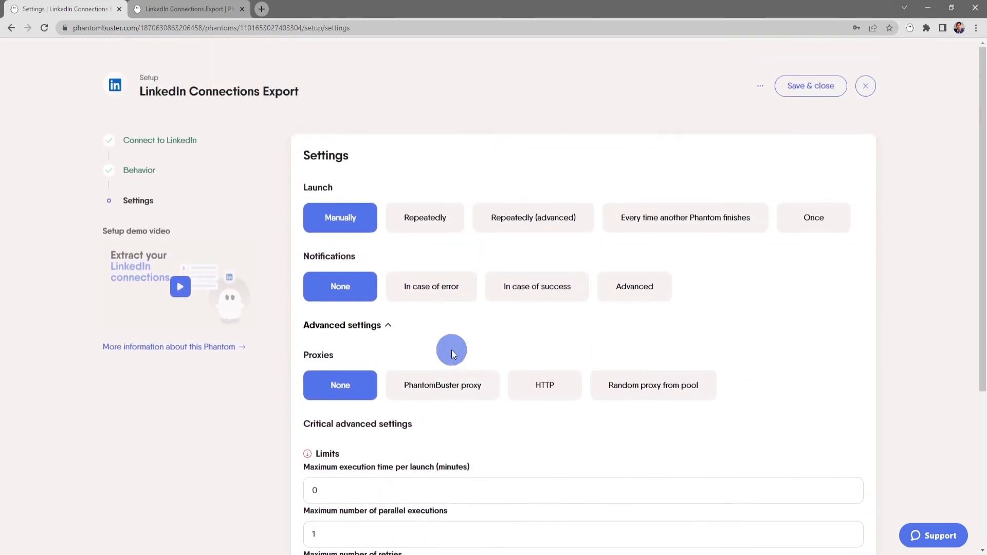
pyautogui.click(341, 326)
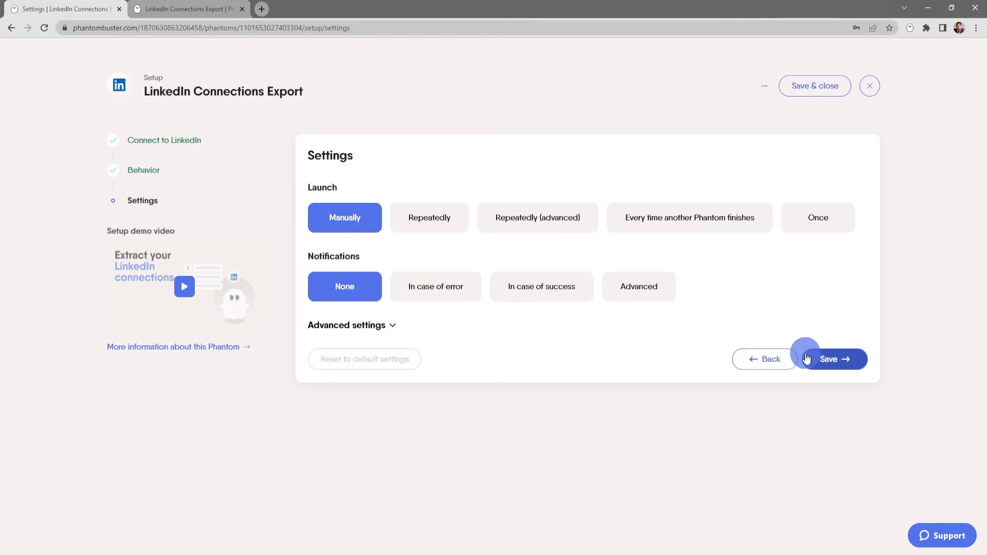
pyautogui.click(829, 358)
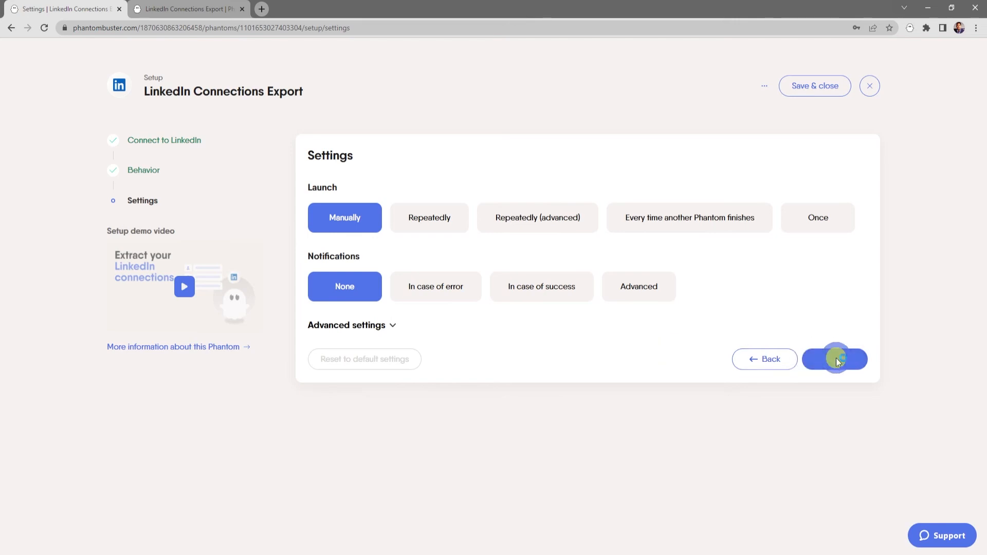
# Finish setup and launch the phantom from its console page.
pyautogui.click(836, 359)
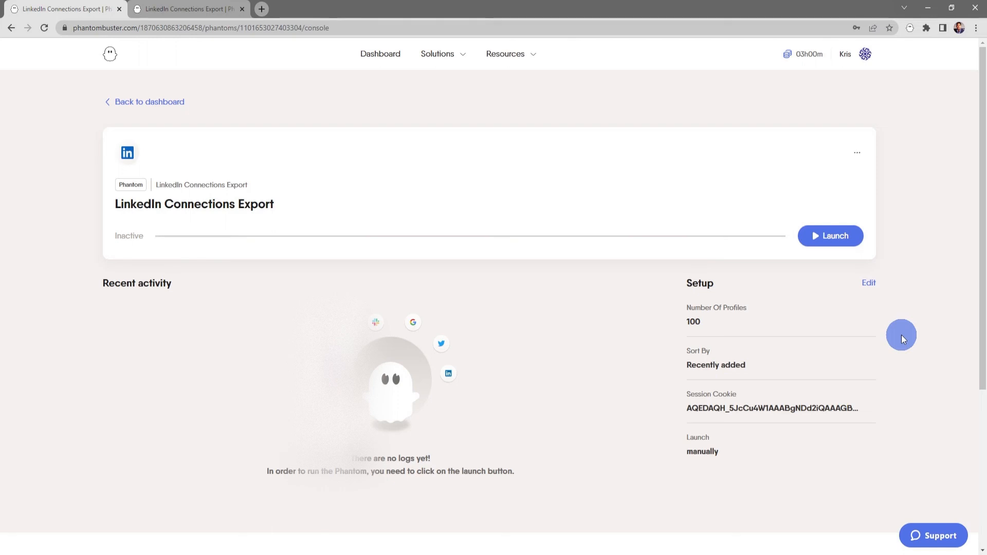
pyautogui.click(830, 235)
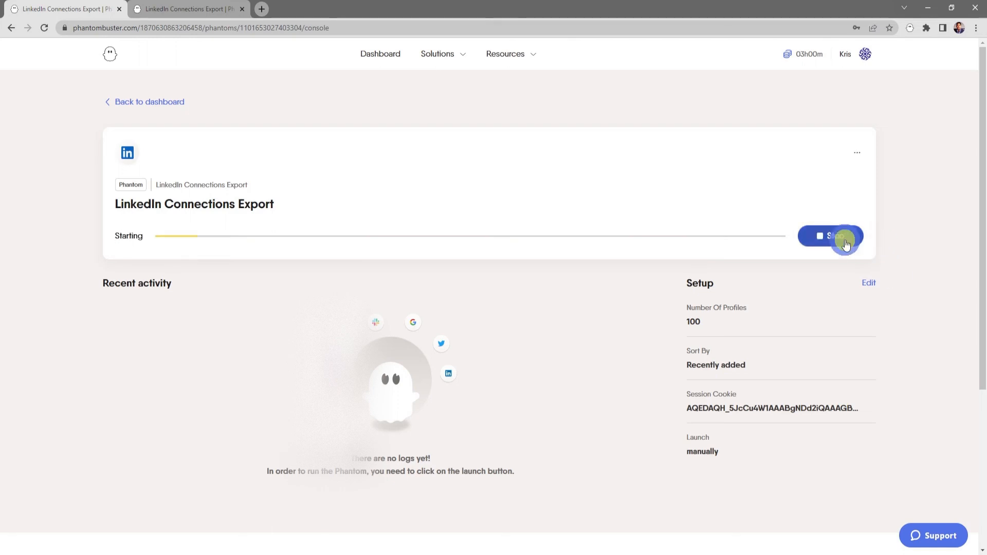
pyautogui.click(845, 235)
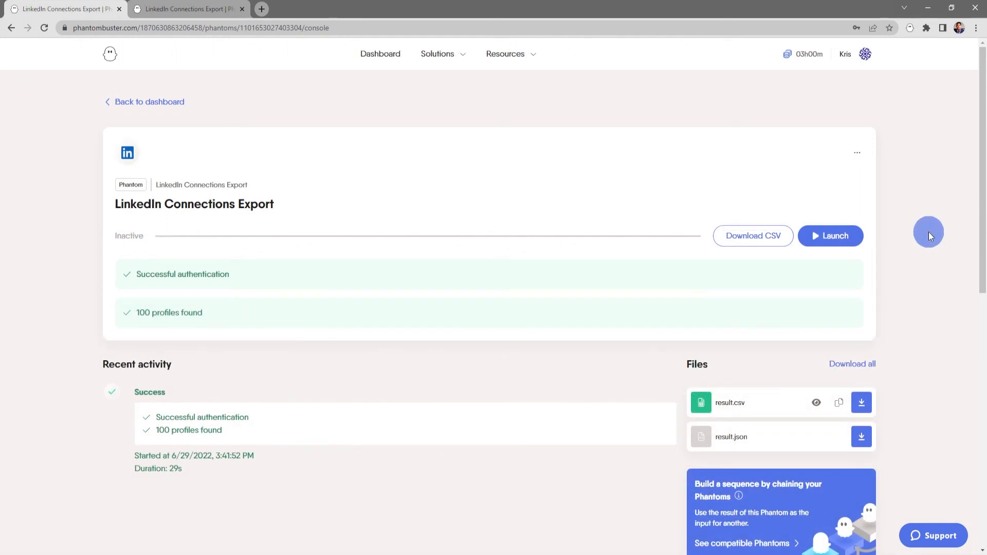
pyautogui.moveTo(901, 346)
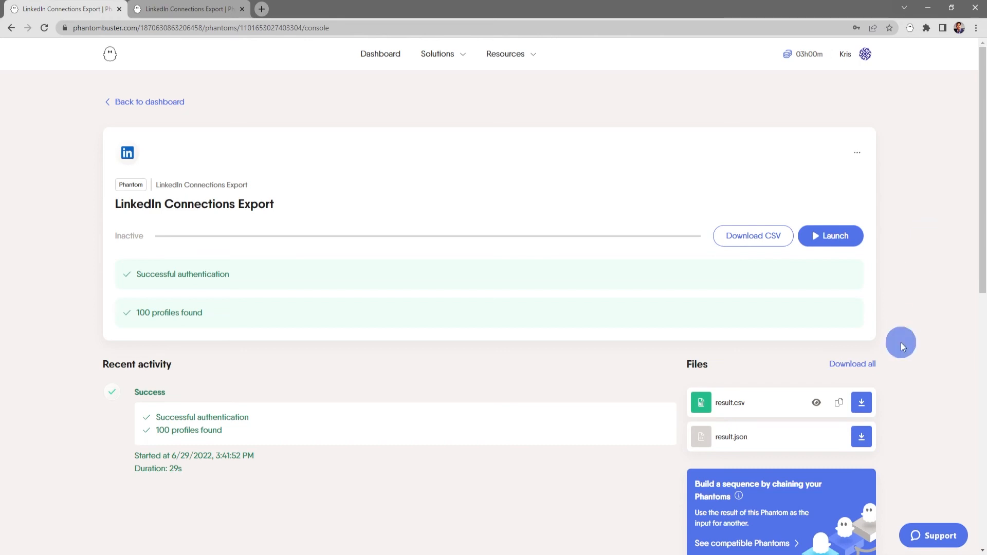
pyautogui.moveTo(753, 409)
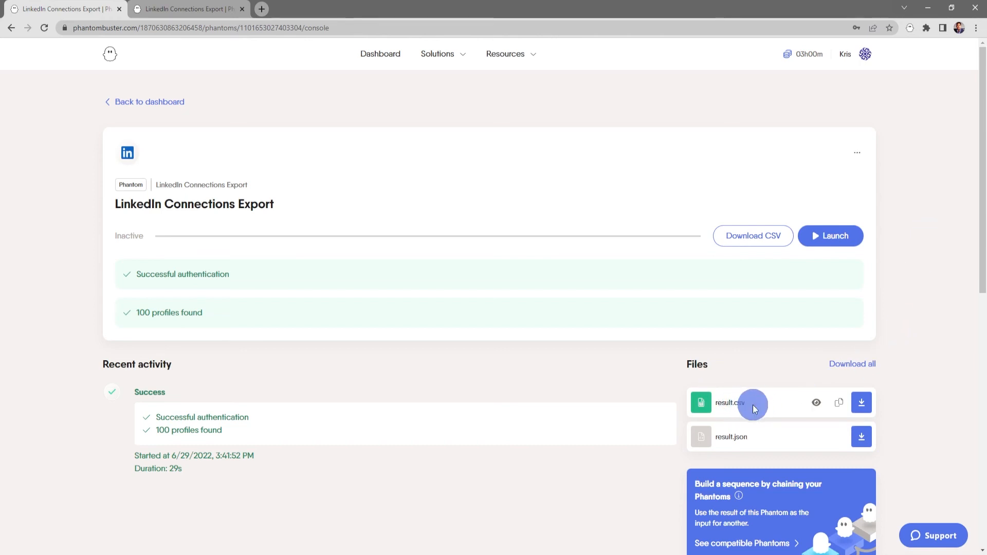
pyautogui.moveTo(815, 402)
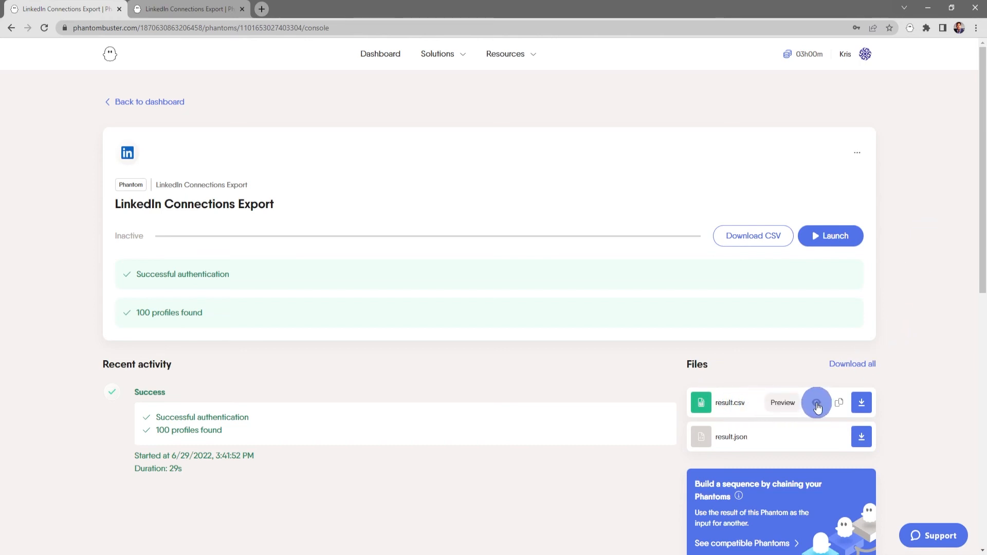
# Preview the result.csv file from the finished run that found 100 profiles.
pyautogui.click(816, 402)
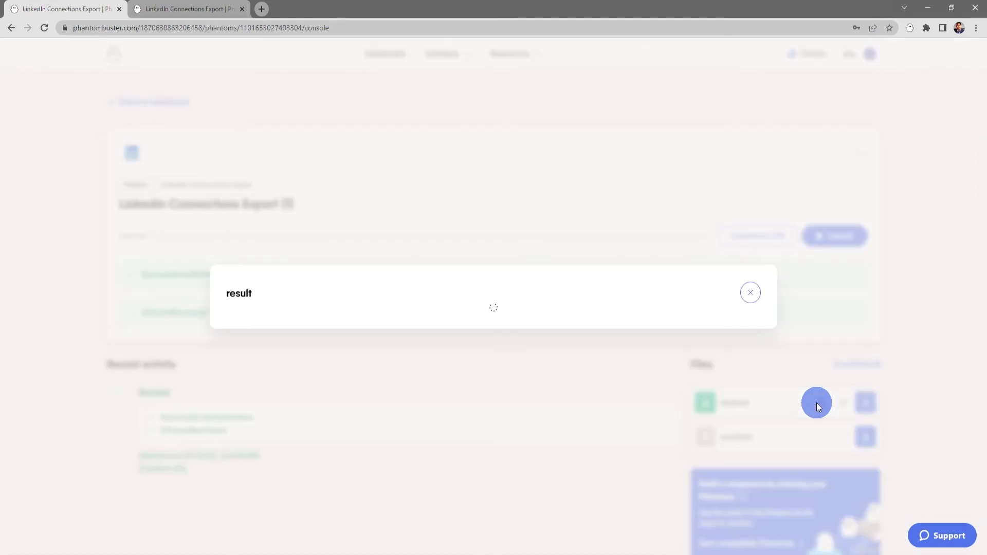